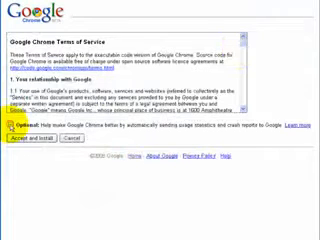
scroll(down, 3)
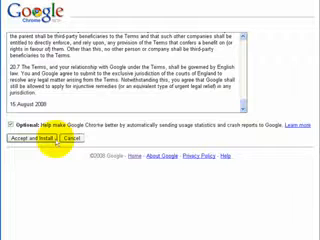